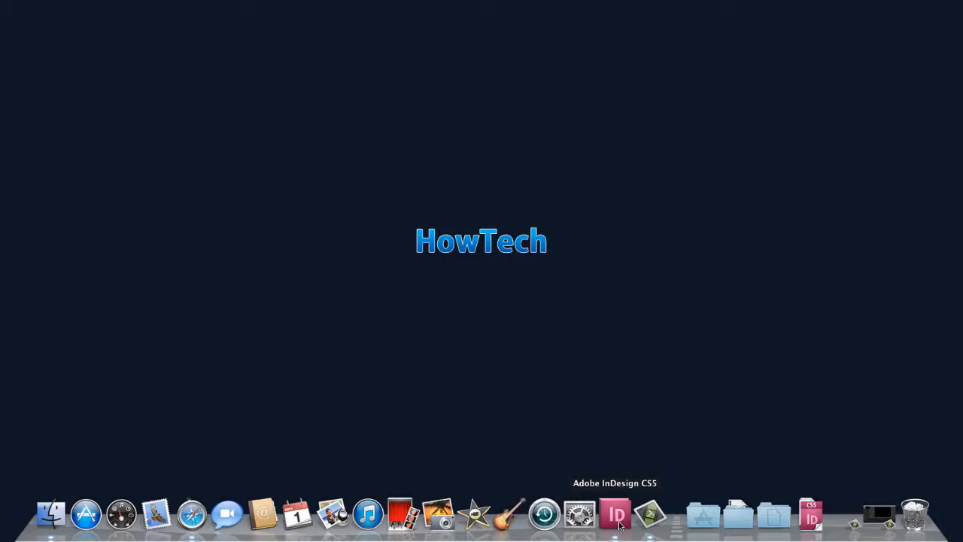
Launch InDesign CS5 from the Dock and show the File menu
left_click(615, 514)
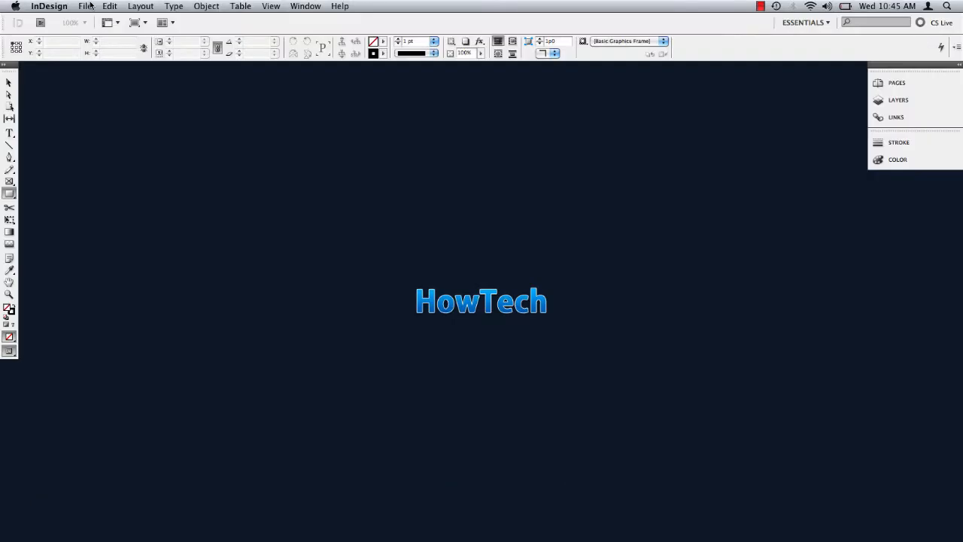
left_click(85, 6)
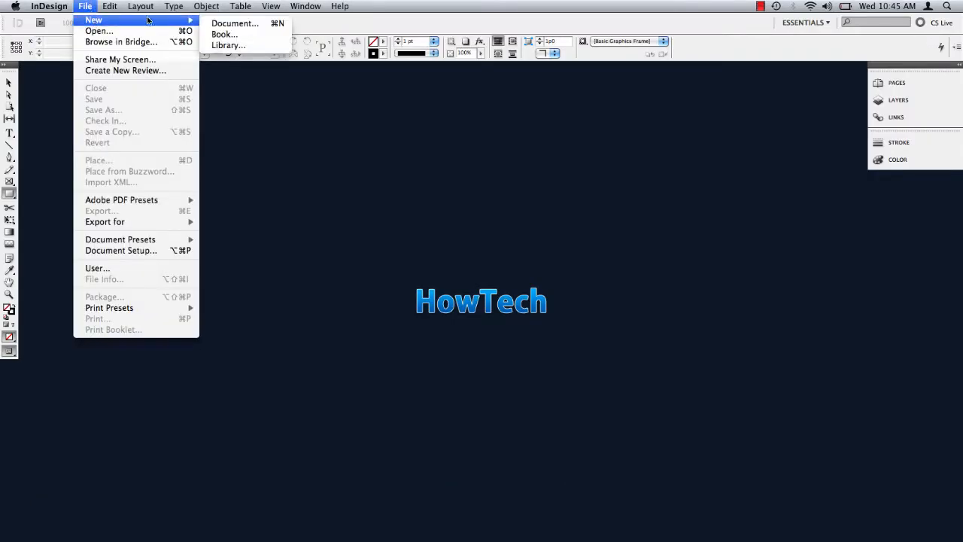
mouse_move(234, 24)
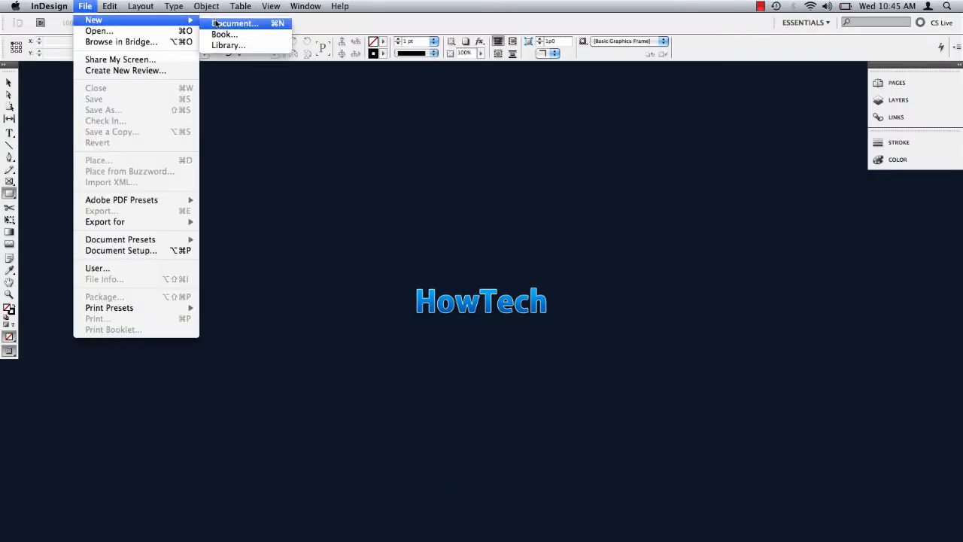
Create a new document with the US Business Card page size (21p0 by 12p0)
left_click(235, 23)
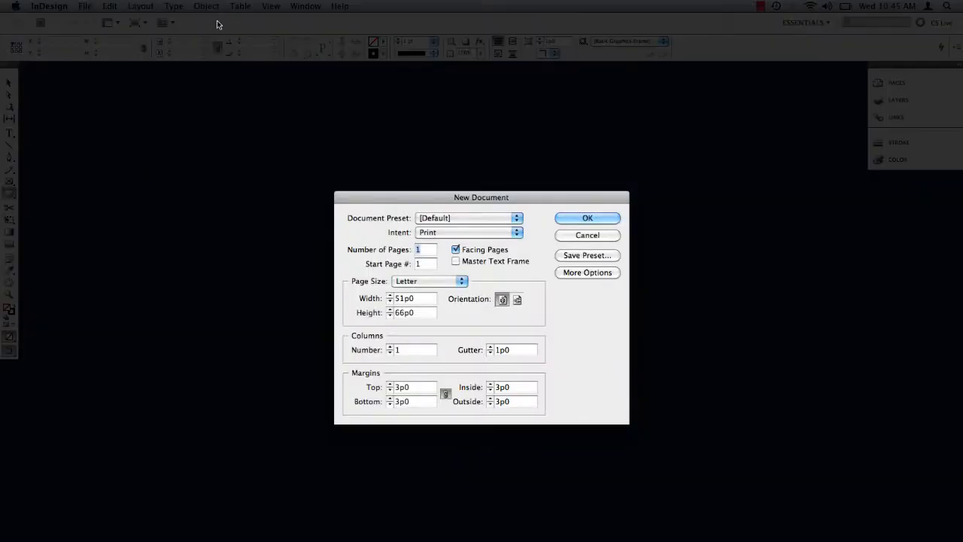
left_click(429, 280)
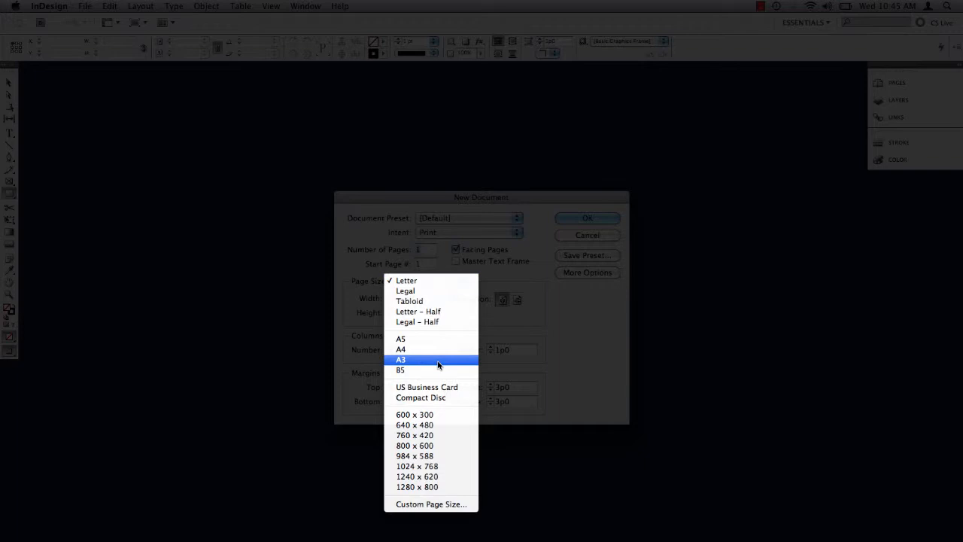
mouse_move(427, 386)
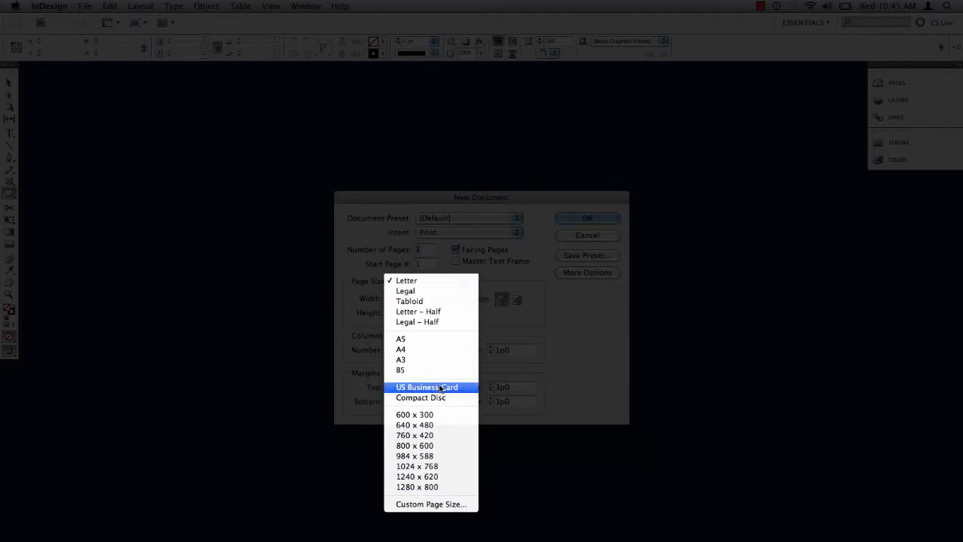
left_click(426, 387)
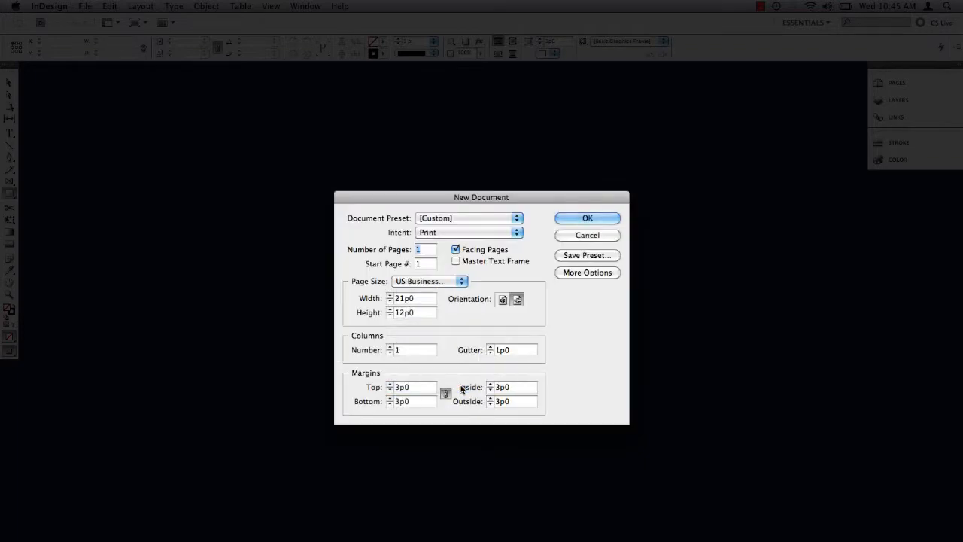
left_click(587, 217)
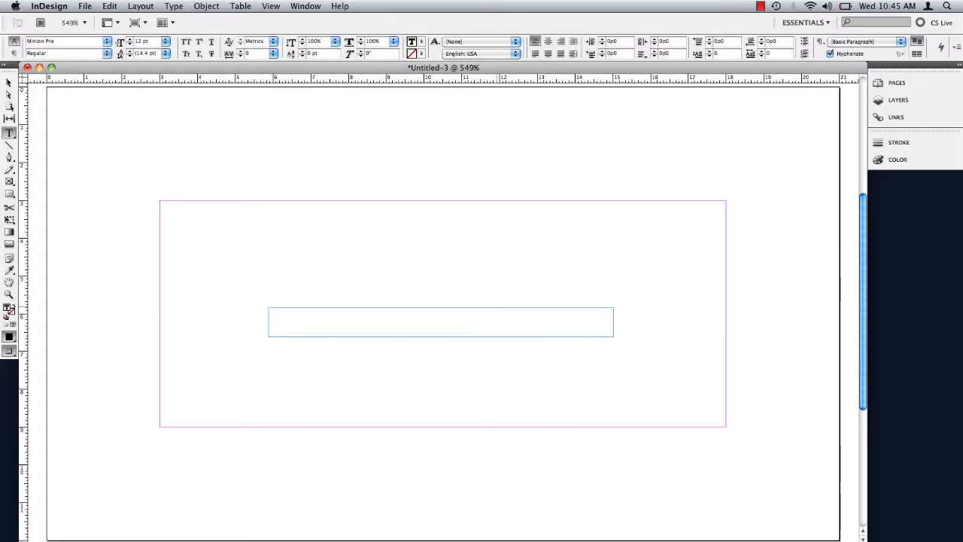
Type 'How Tech' into the card's text frame
type("How")
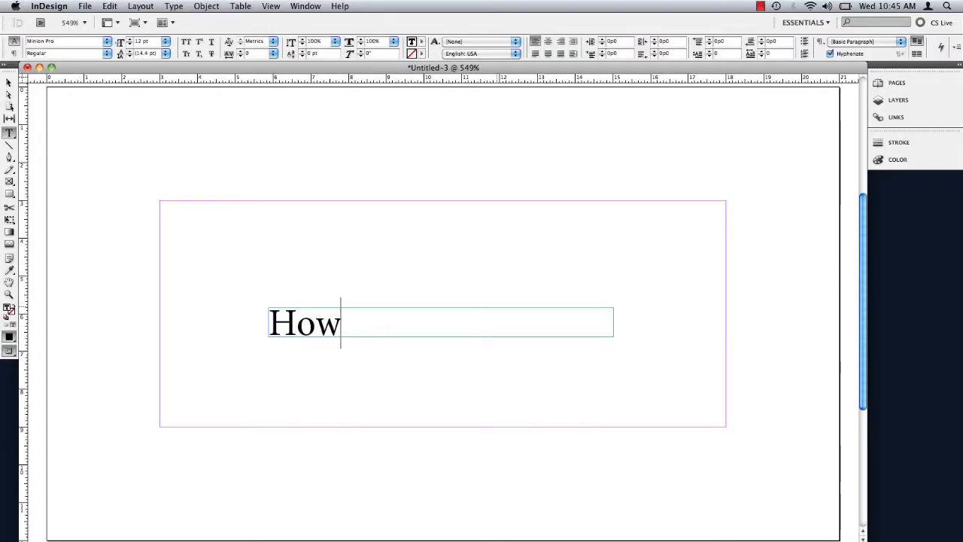
type("Tech")
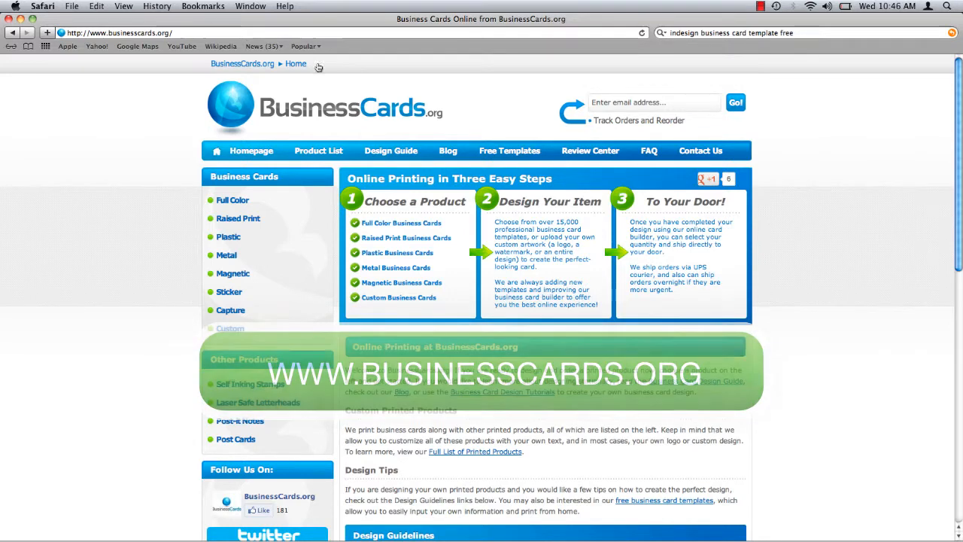
Open the Free Templates page on BusinessCards.org
left_click(509, 151)
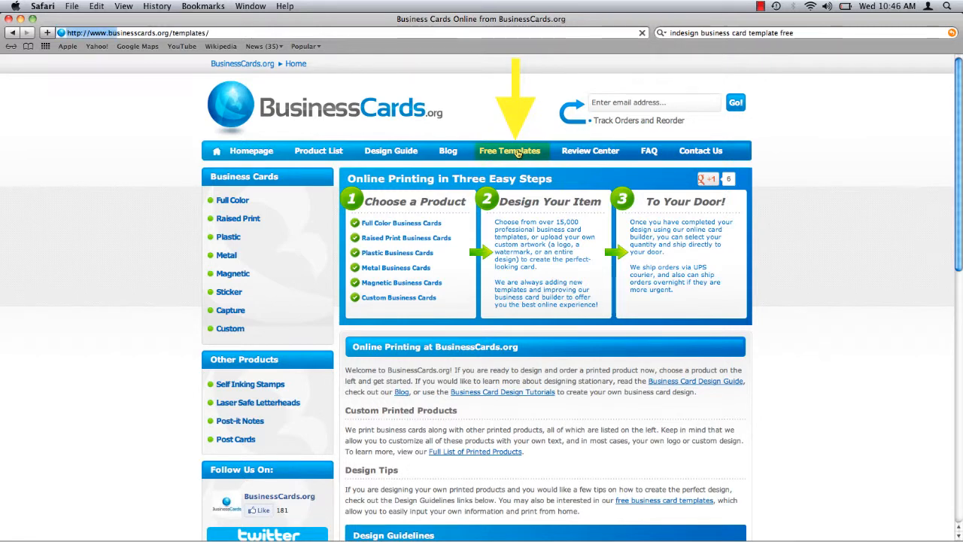
left_click(509, 151)
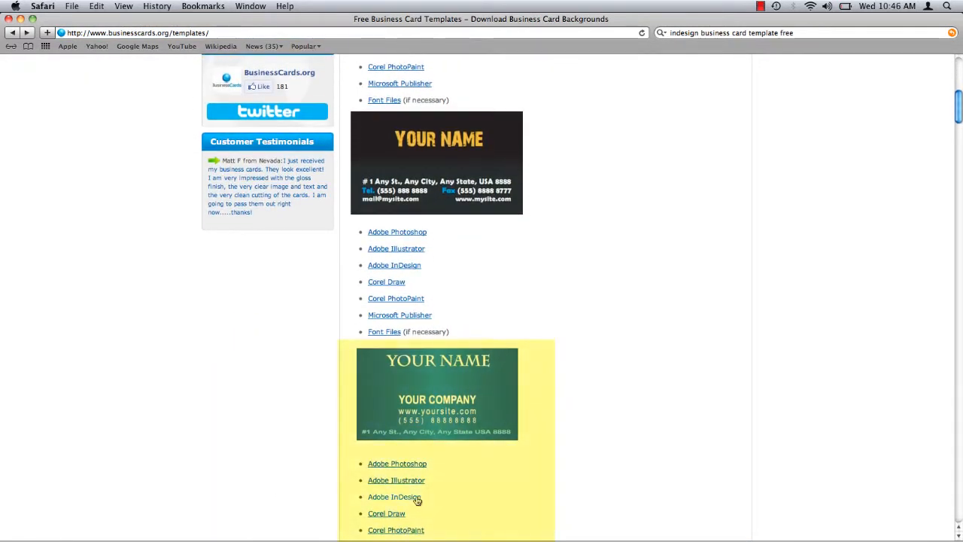
Download the YOUR NAME / YOUR COMPANY template's Adobe InDesign linked file
right_click(395, 497)
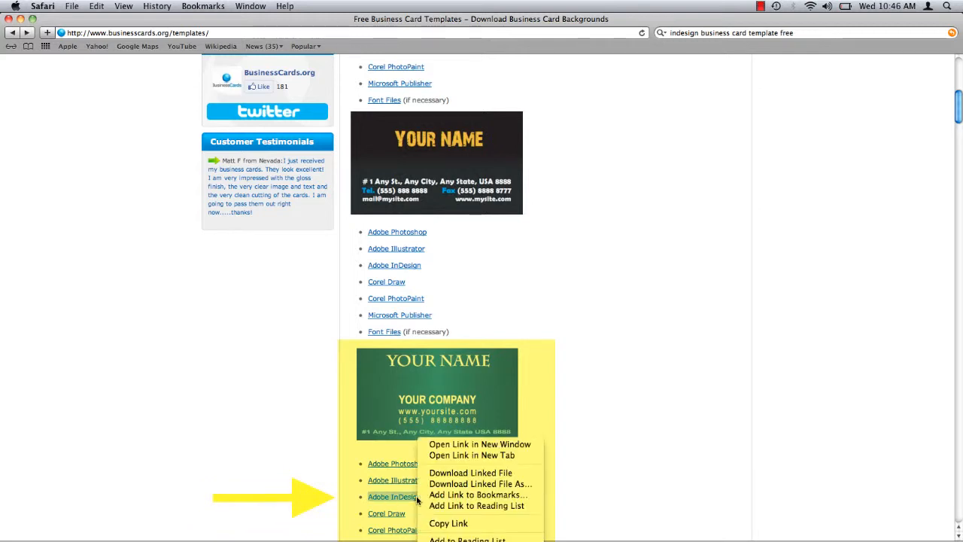
mouse_move(480, 484)
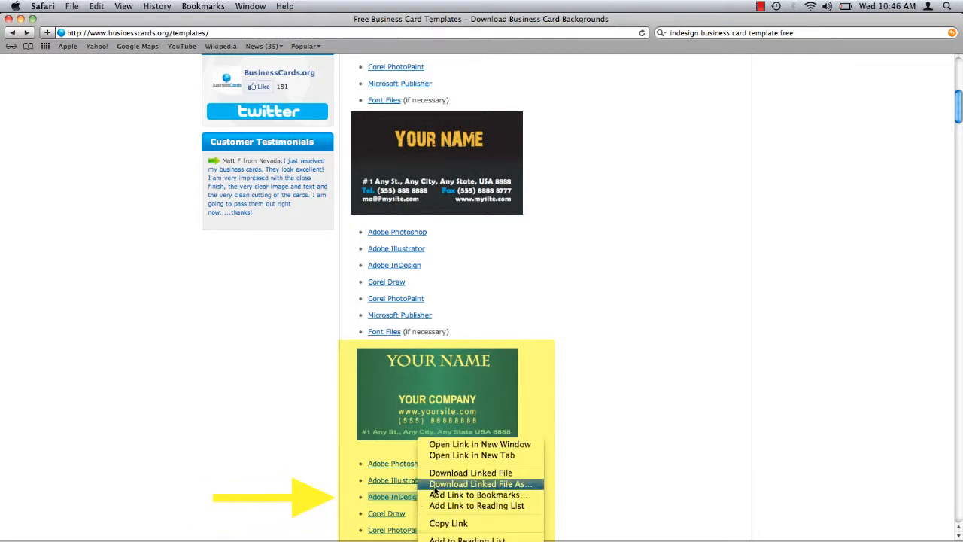
mouse_move(470, 472)
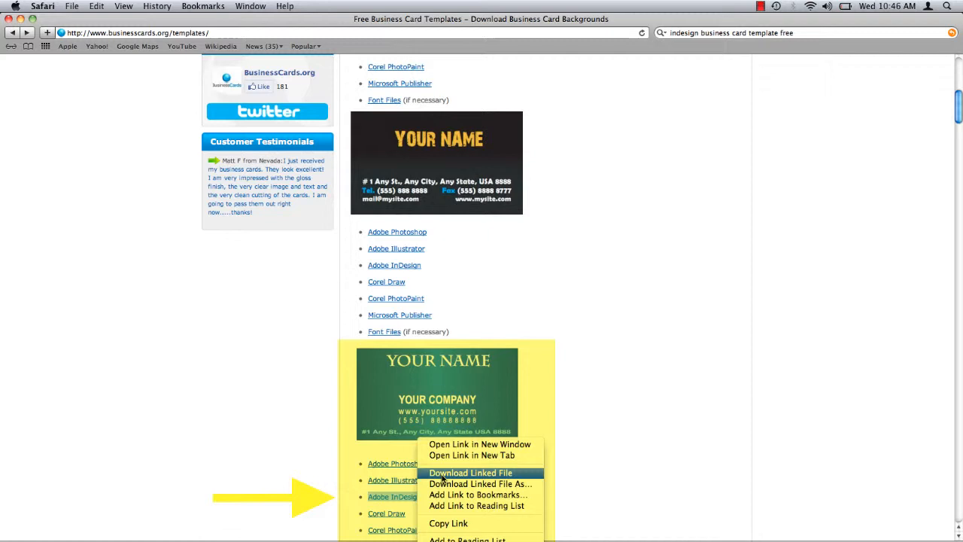
left_click(470, 473)
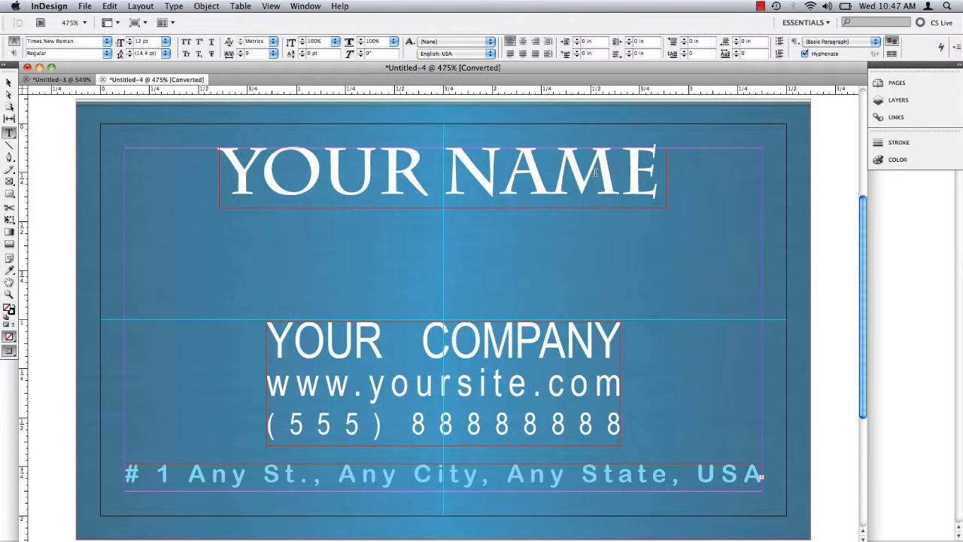
Type 'HOW TECH' over the YOUR NAME placeholder text
type("HO")
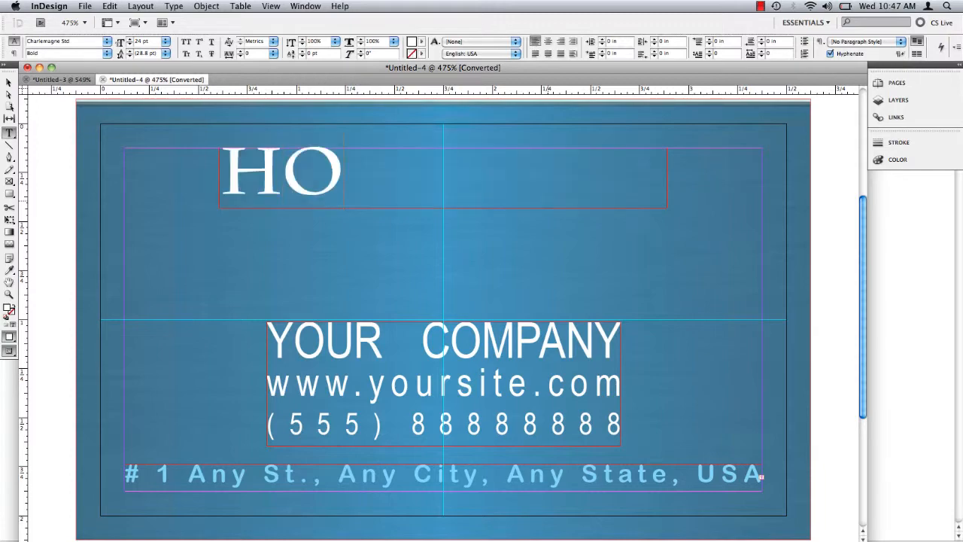
type("W TECH")
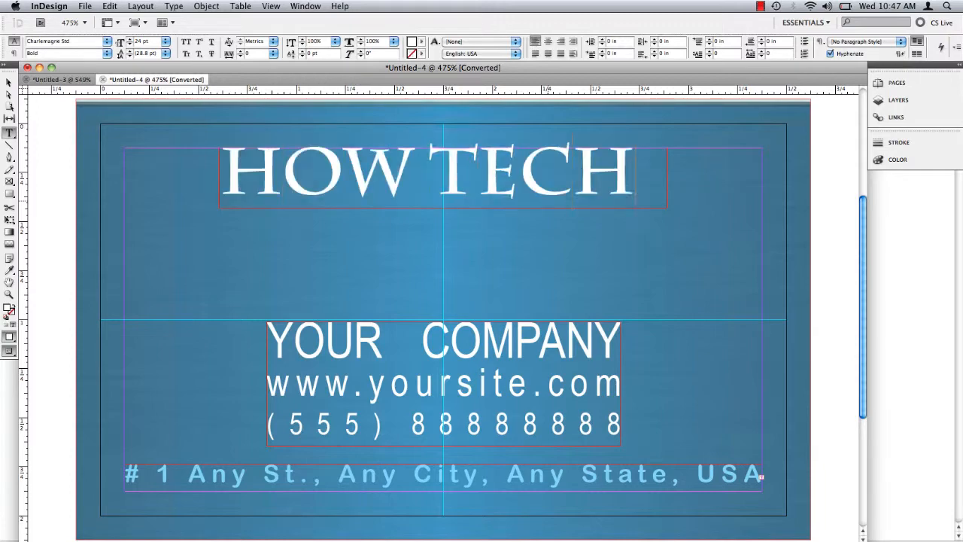